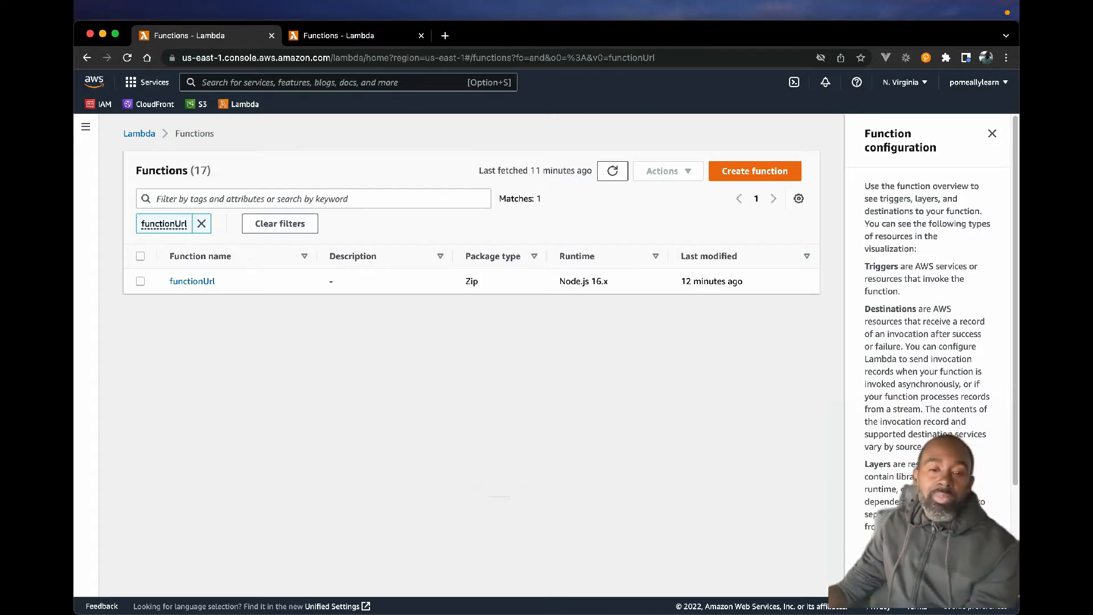
{"action": "mouse_move", "coordinate": [191, 282]}
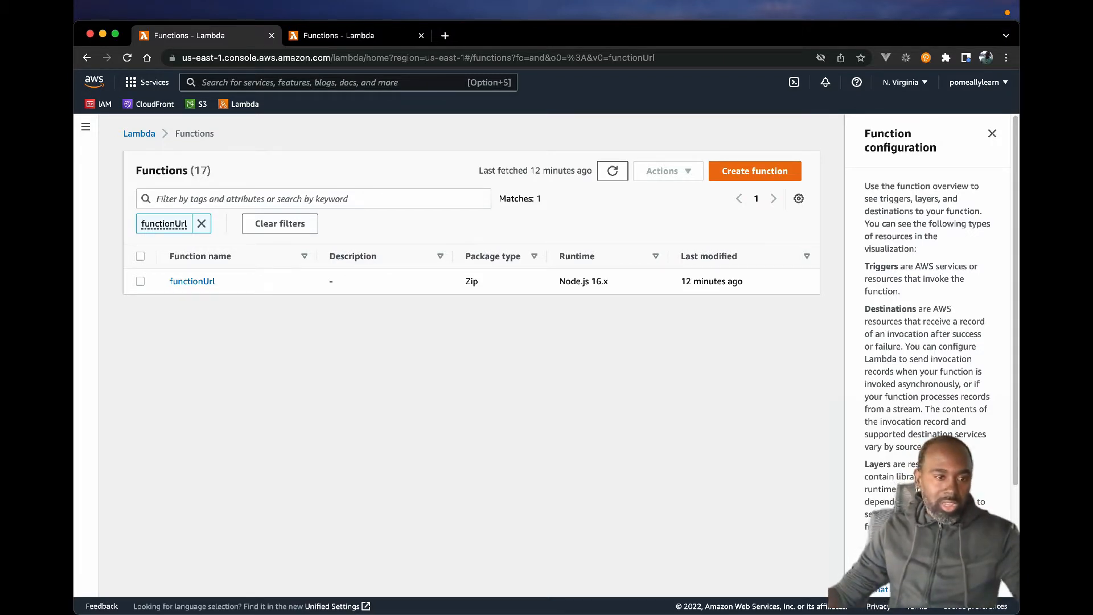
{"action": "mouse_move", "coordinate": [191, 282]}
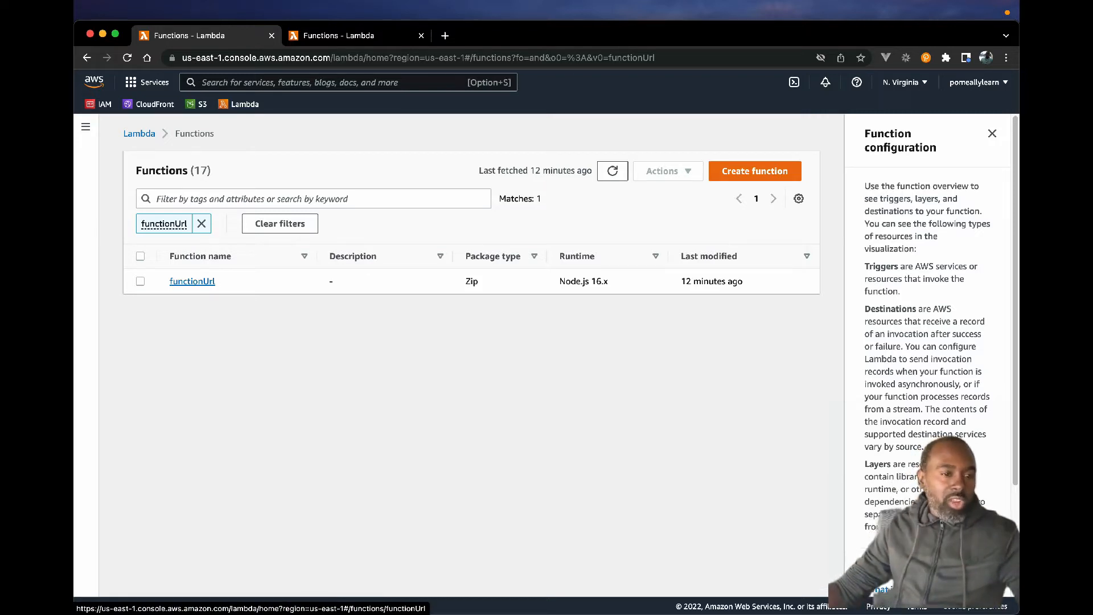
Show the Function URL section under Configuration for the functionUrl function, currently empty.
{"action": "left_click", "coordinate": [191, 281]}
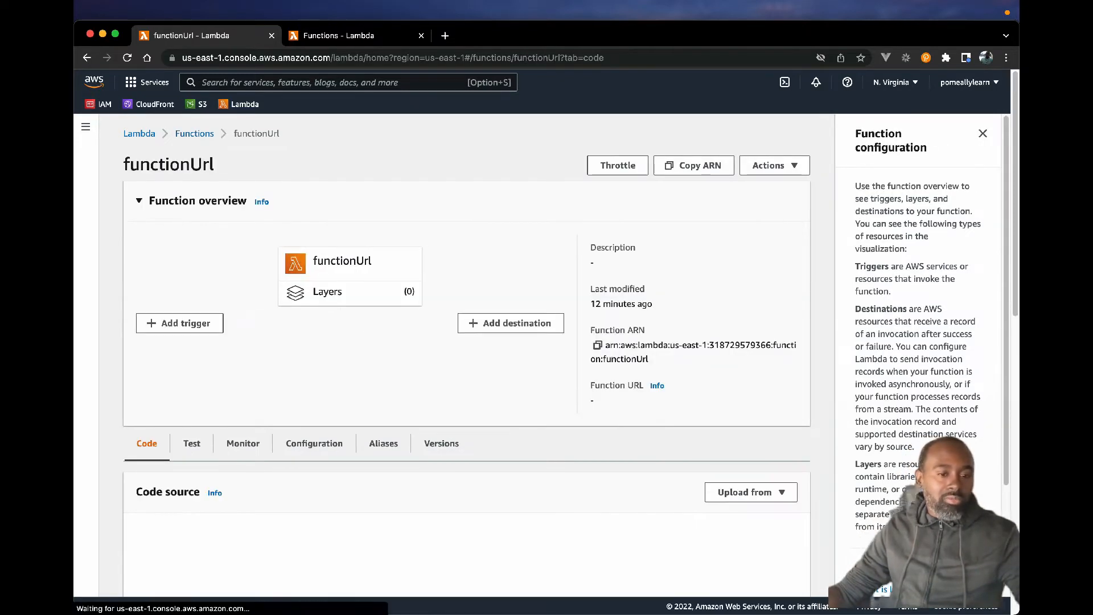
{"action": "scroll", "scroll_direction": "down", "scroll_amount": 3}
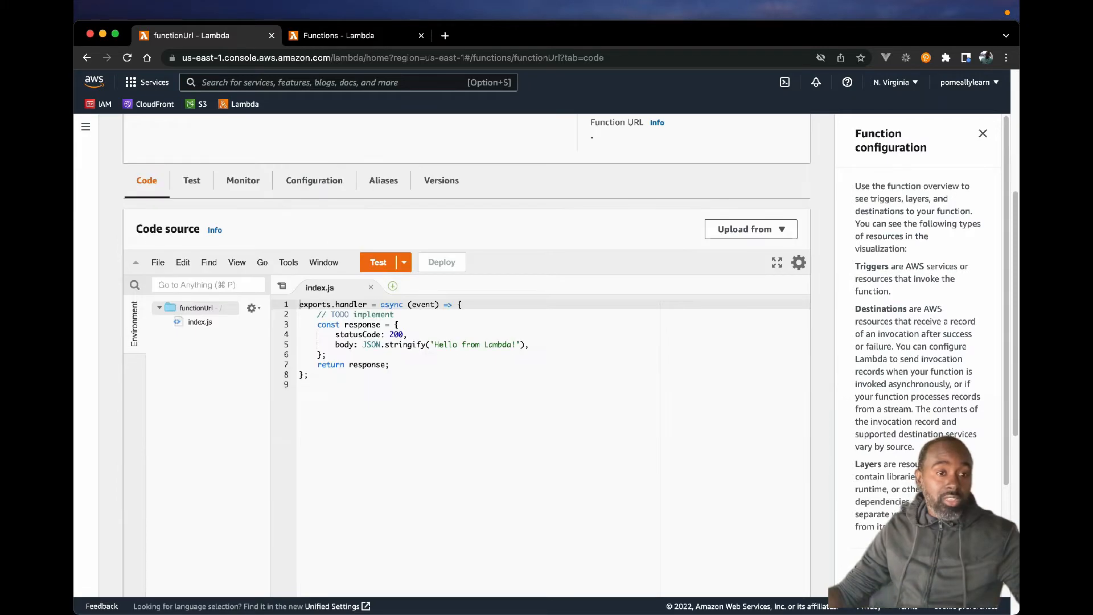
{"action": "left_click", "coordinate": [314, 180]}
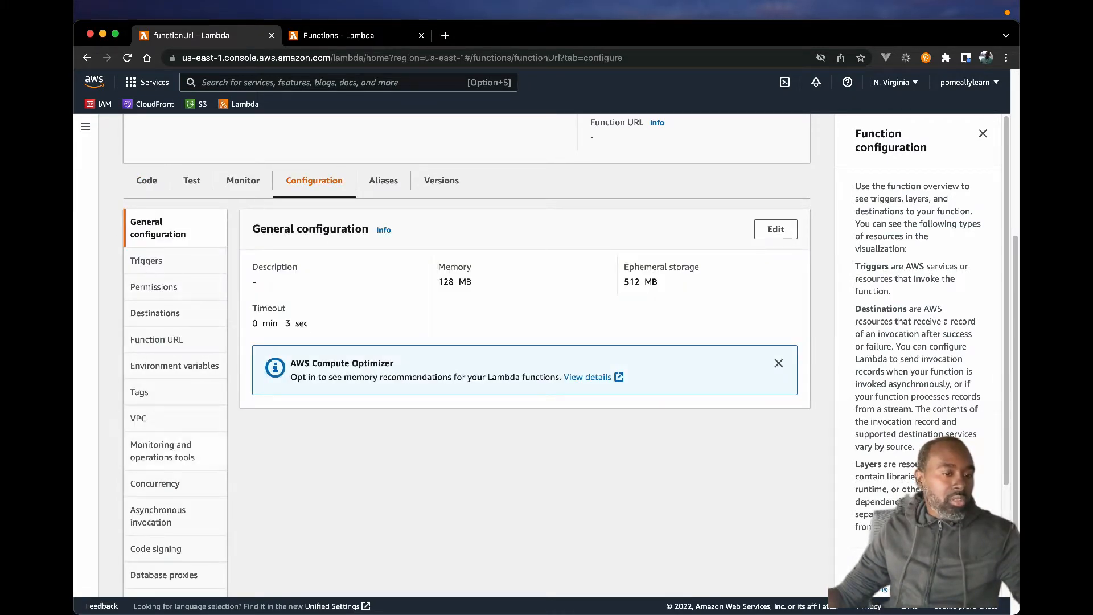
{"action": "scroll", "scroll_direction": "down", "scroll_amount": 3}
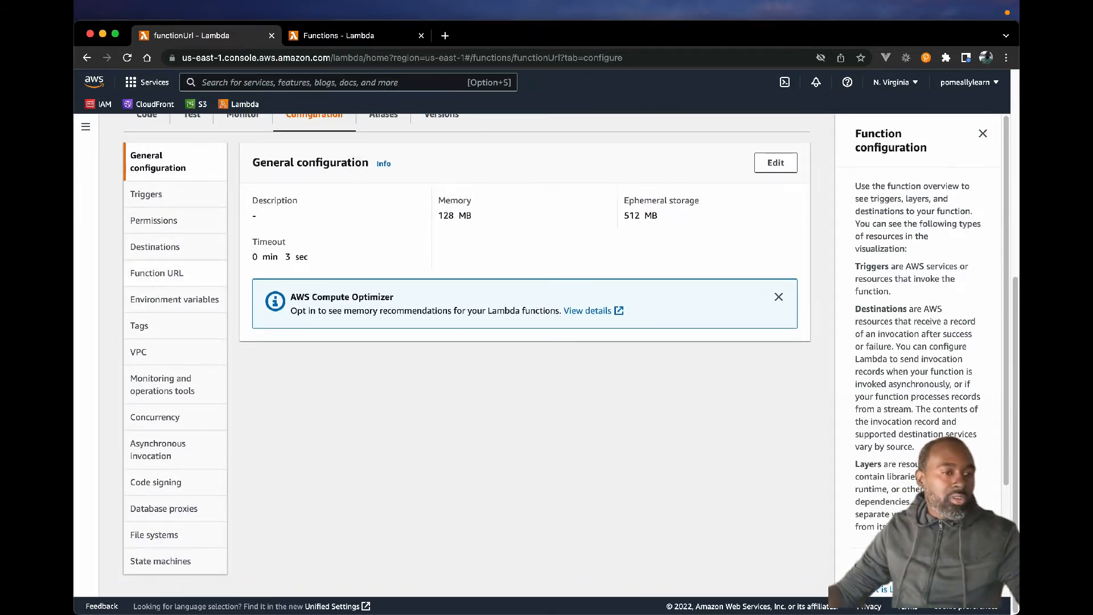
{"action": "left_click", "coordinate": [158, 272]}
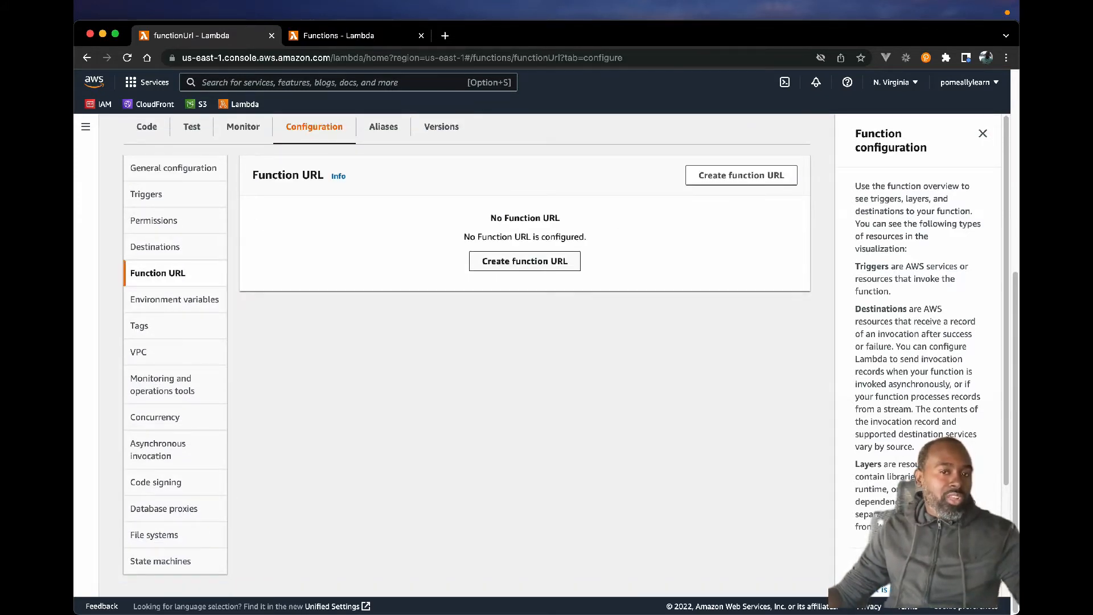
Create a function URL for functionUrl with auth type NONE and save it.
{"action": "left_click", "coordinate": [741, 175]}
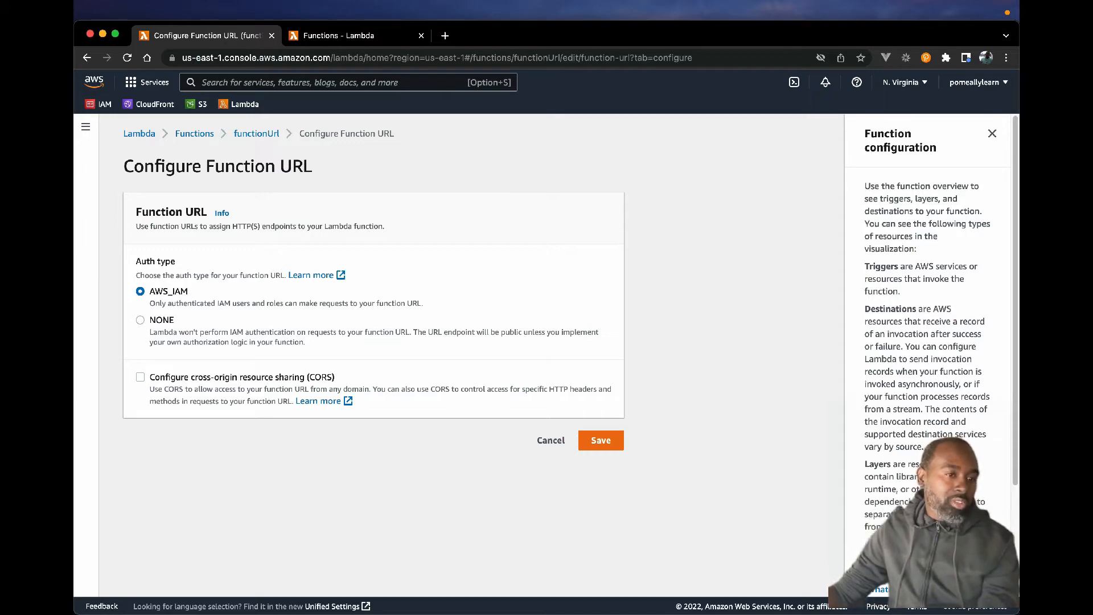
{"action": "left_click", "coordinate": [140, 319]}
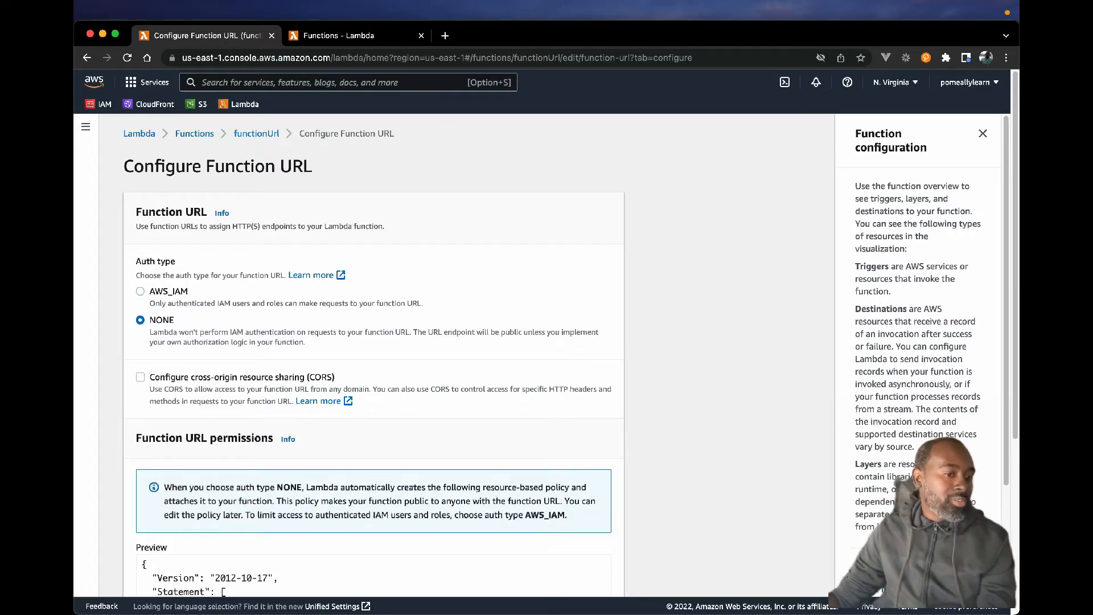
{"action": "scroll", "scroll_direction": "down", "scroll_amount": 3}
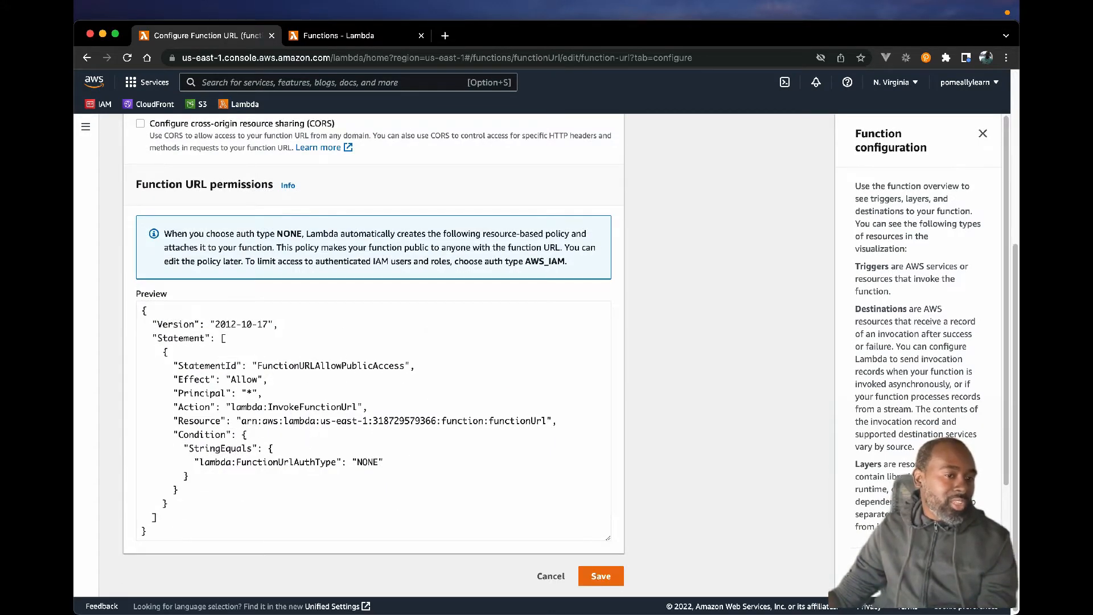
{"action": "left_click", "coordinate": [374, 418]}
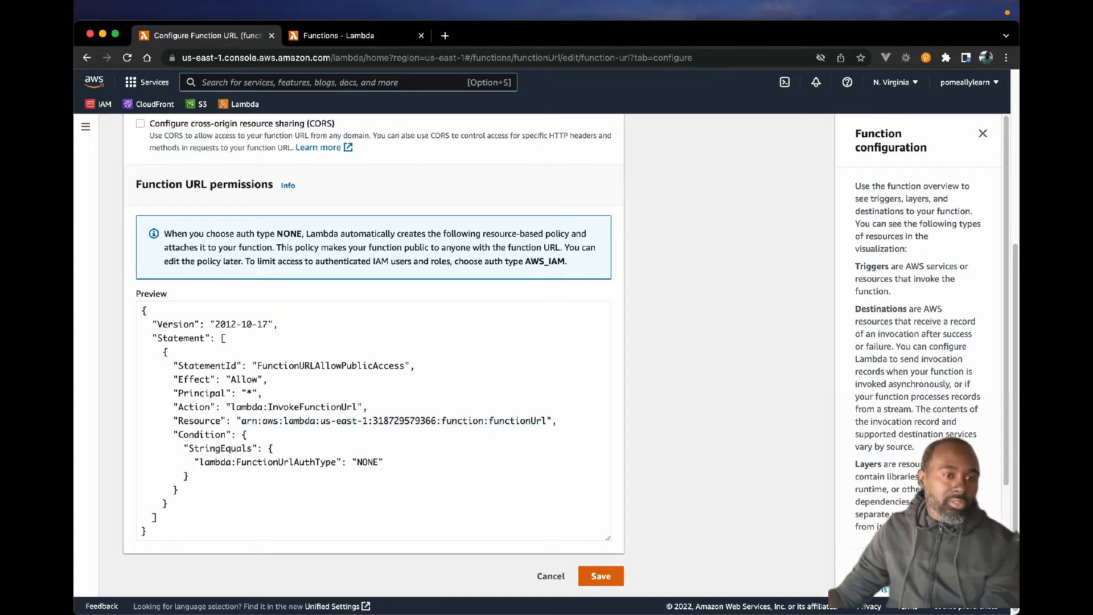
{"action": "left_click", "coordinate": [600, 577]}
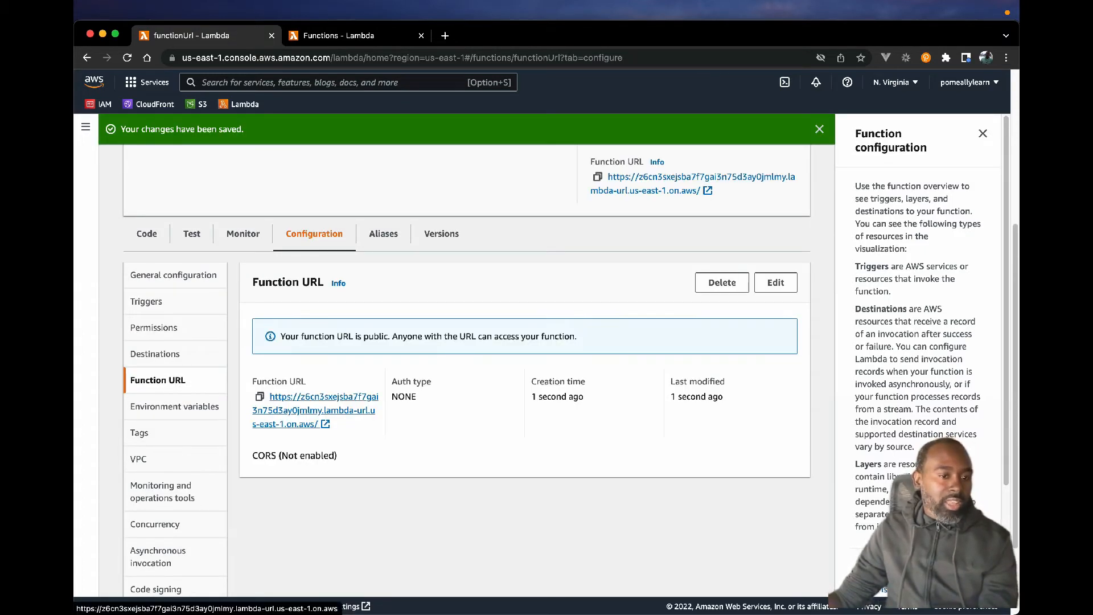
Point a Postman GET request at the copied functionUrl lambda-url.us-east-1 address.
{"action": "left_click", "coordinate": [313, 410]}
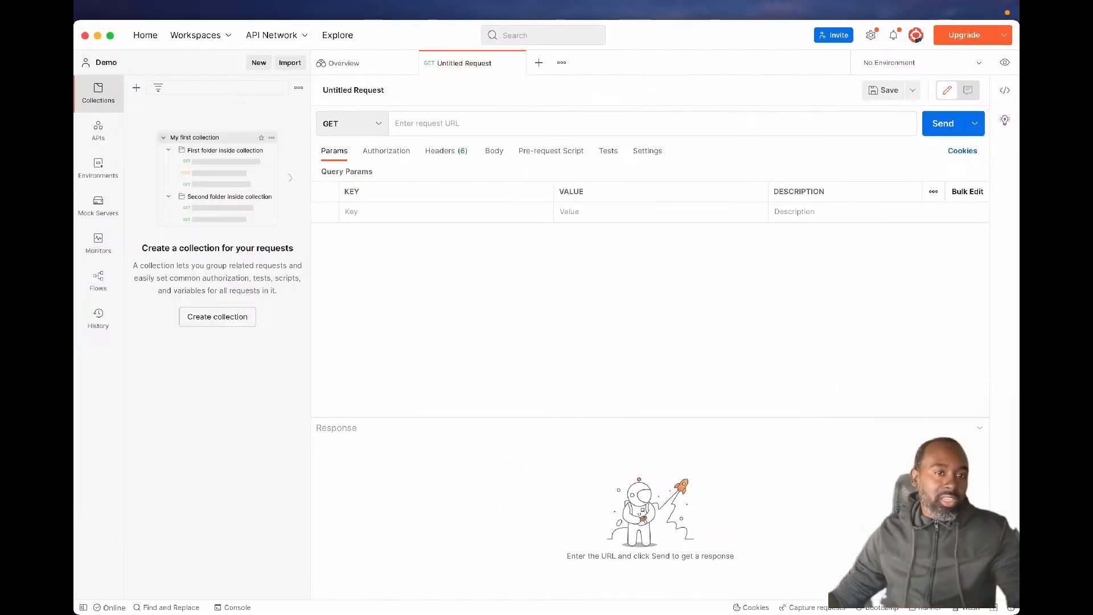
{"action": "type", "text": "https://z6cn3sxejsba7f7gai3n75d3ay0jmlmy.lambda-url.us-east-1.on.aws/"}
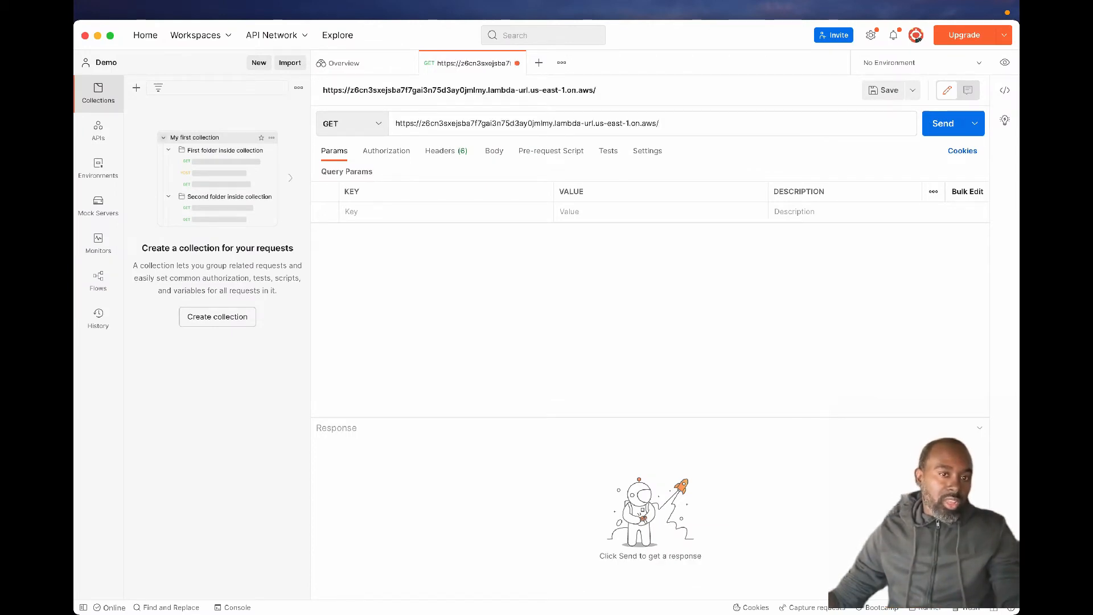
{"action": "left_click", "coordinate": [943, 123]}
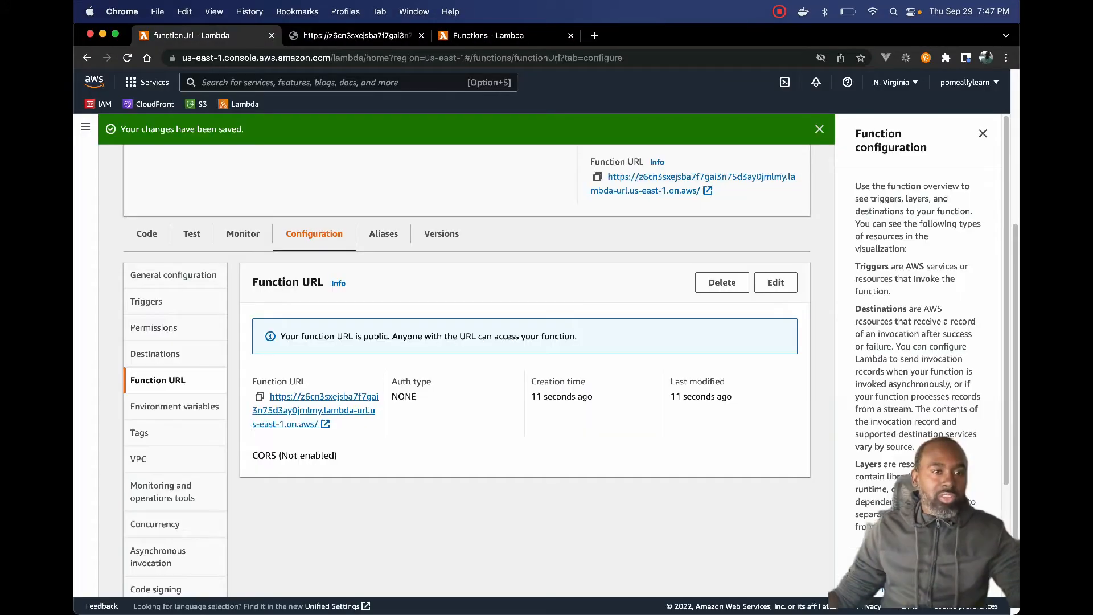
Name the new function 'tester' and review its execution role options.
{"action": "scroll", "scroll_direction": "up", "scroll_amount": 3}
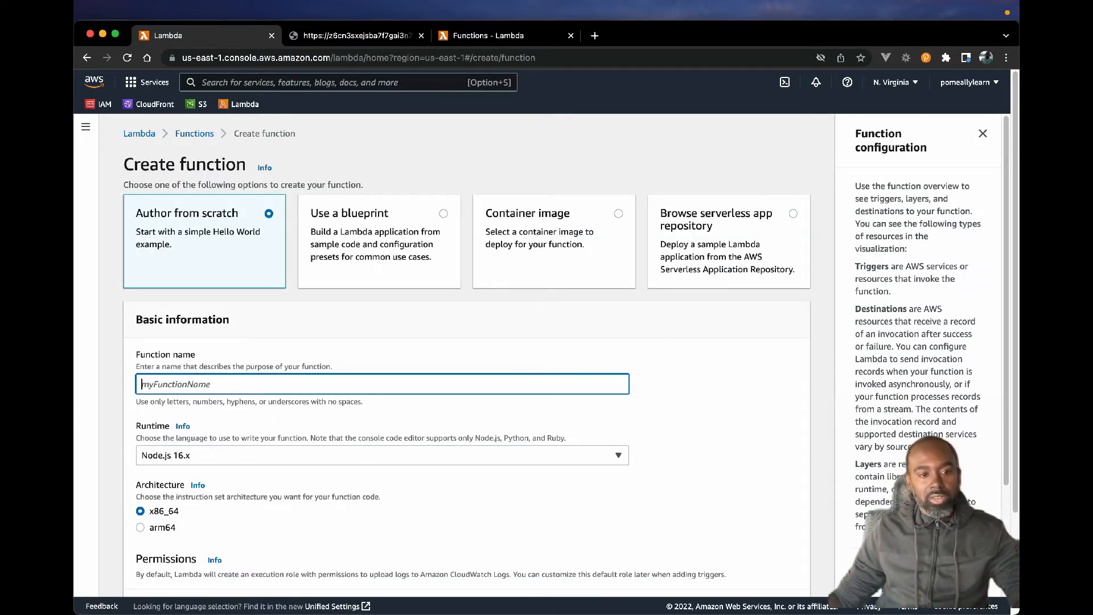
{"action": "type", "text": "tester"}
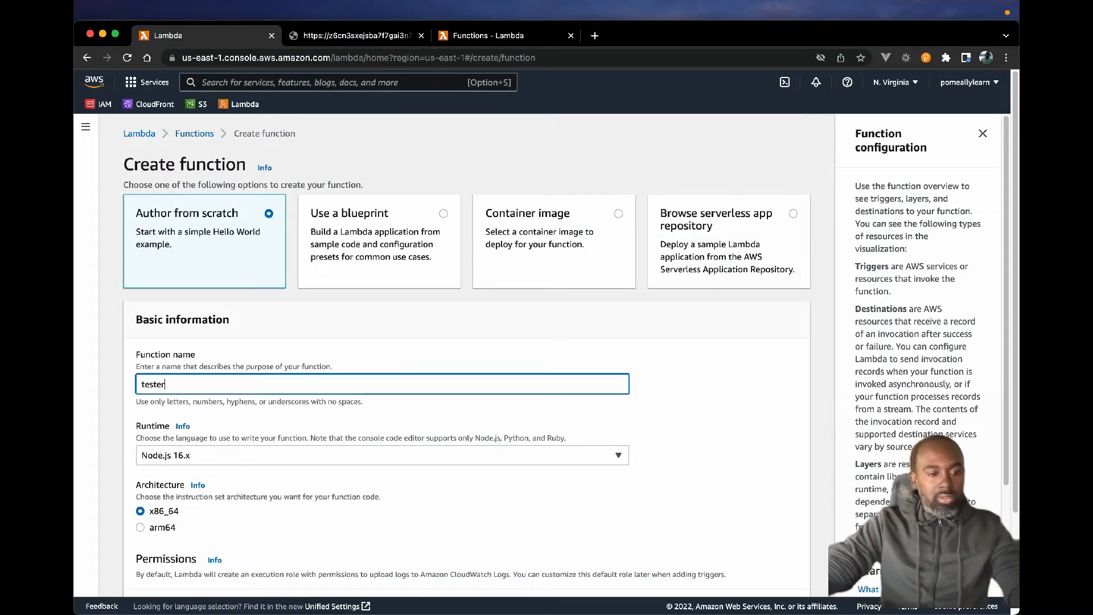
{"action": "scroll", "scroll_direction": "down", "scroll_amount": 3}
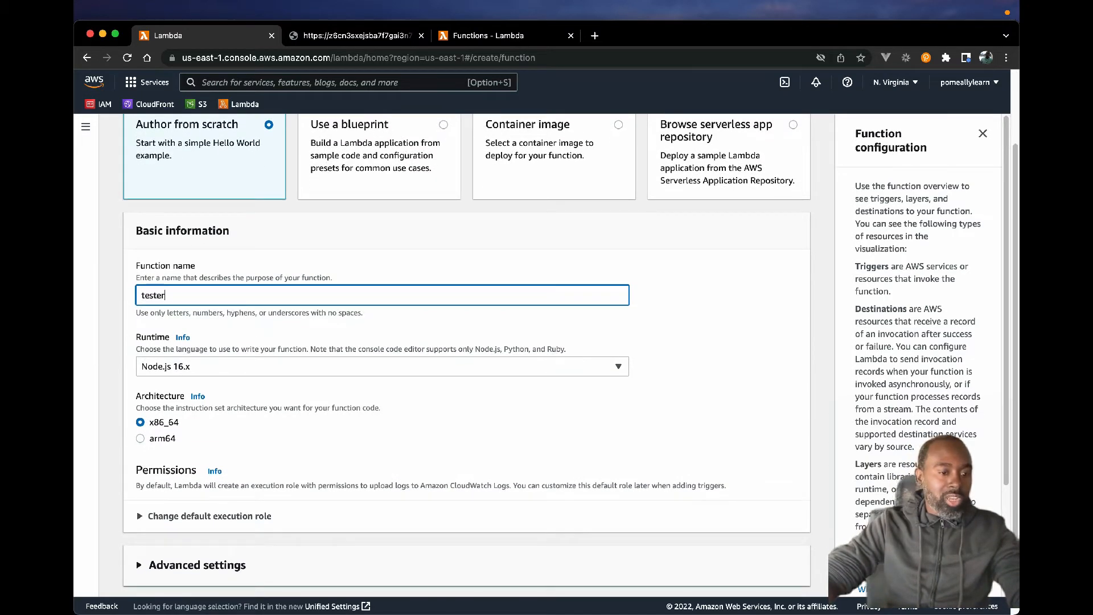
{"action": "left_click", "coordinate": [210, 516]}
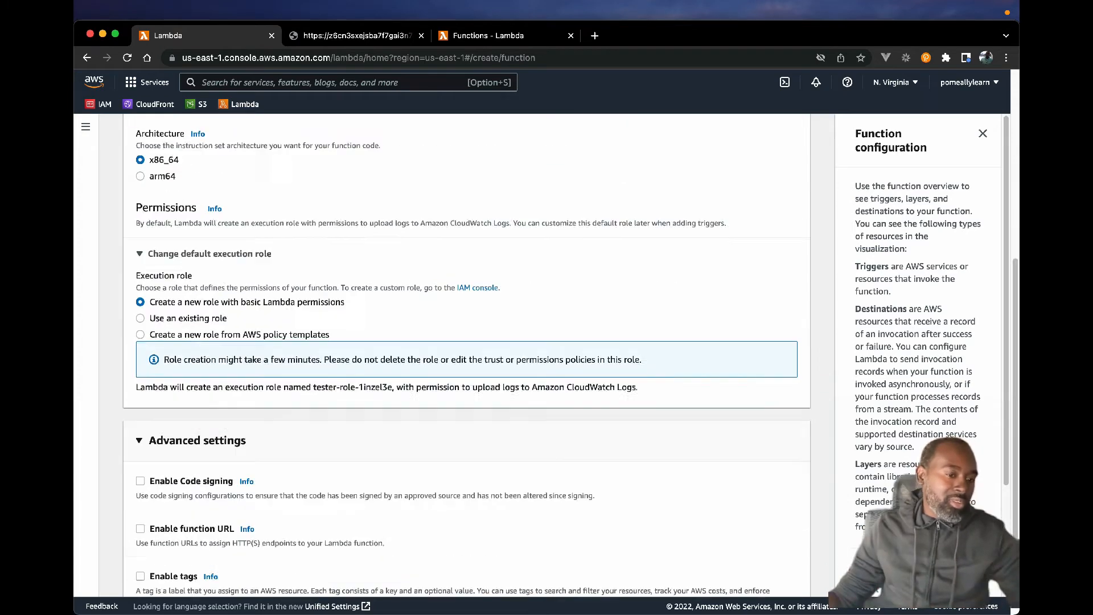
{"action": "scroll", "scroll_direction": "down", "scroll_amount": 3}
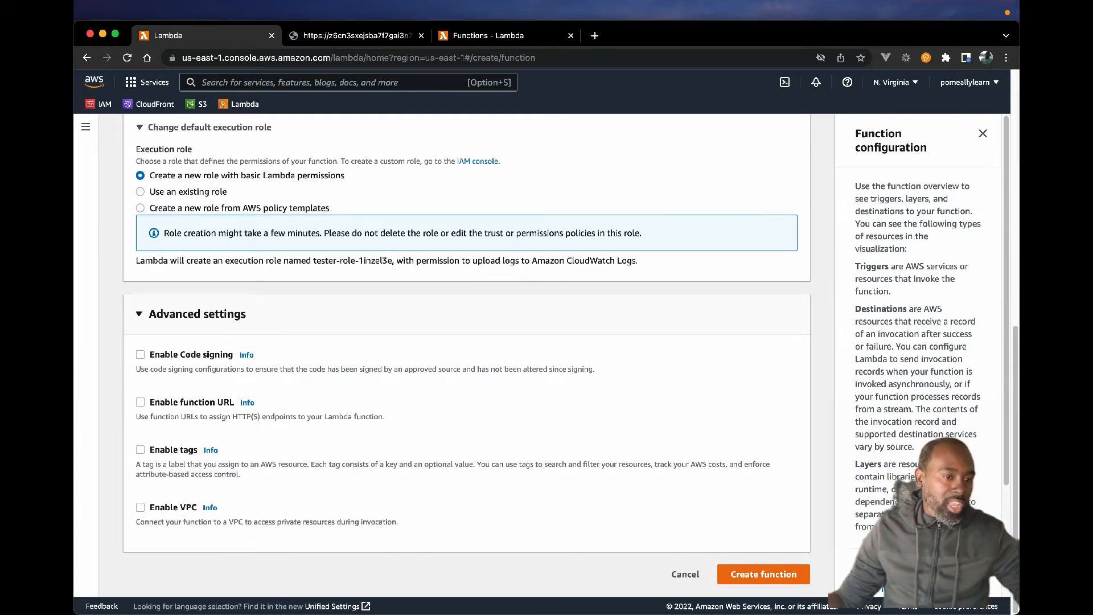
Enable a function URL with auth type NONE and create the tester function.
{"action": "left_click", "coordinate": [141, 402]}
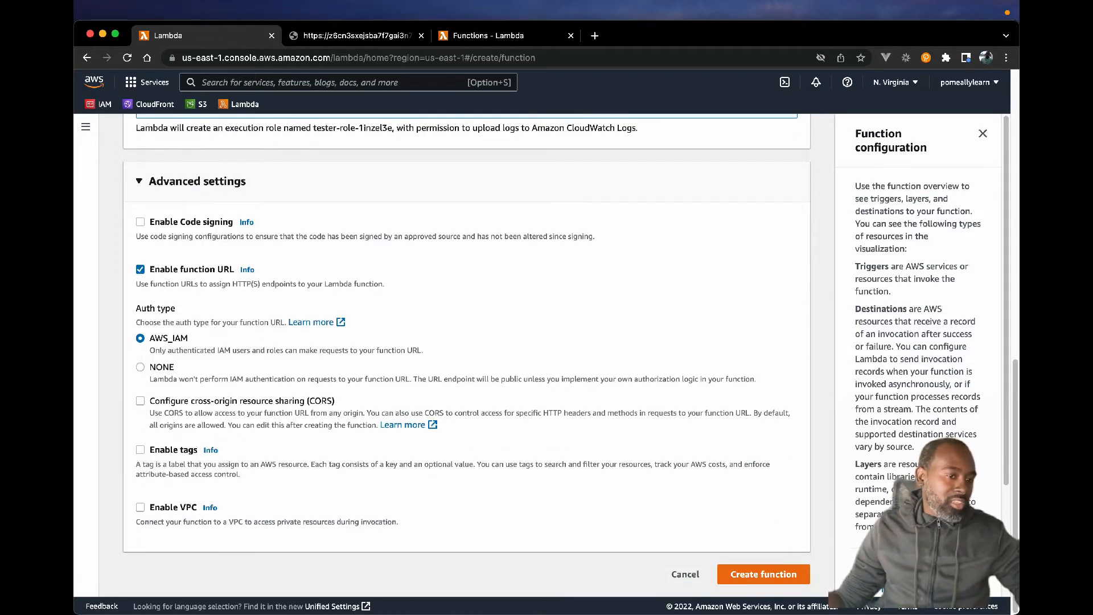
{"action": "left_click", "coordinate": [140, 367]}
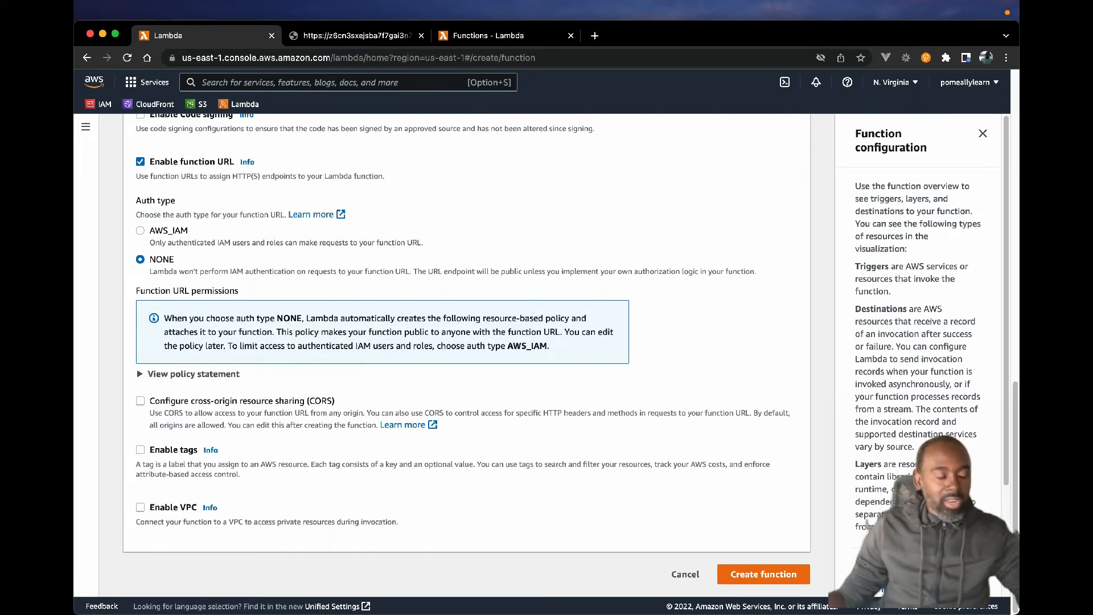
{"action": "scroll", "scroll_direction": "up", "scroll_amount": 3}
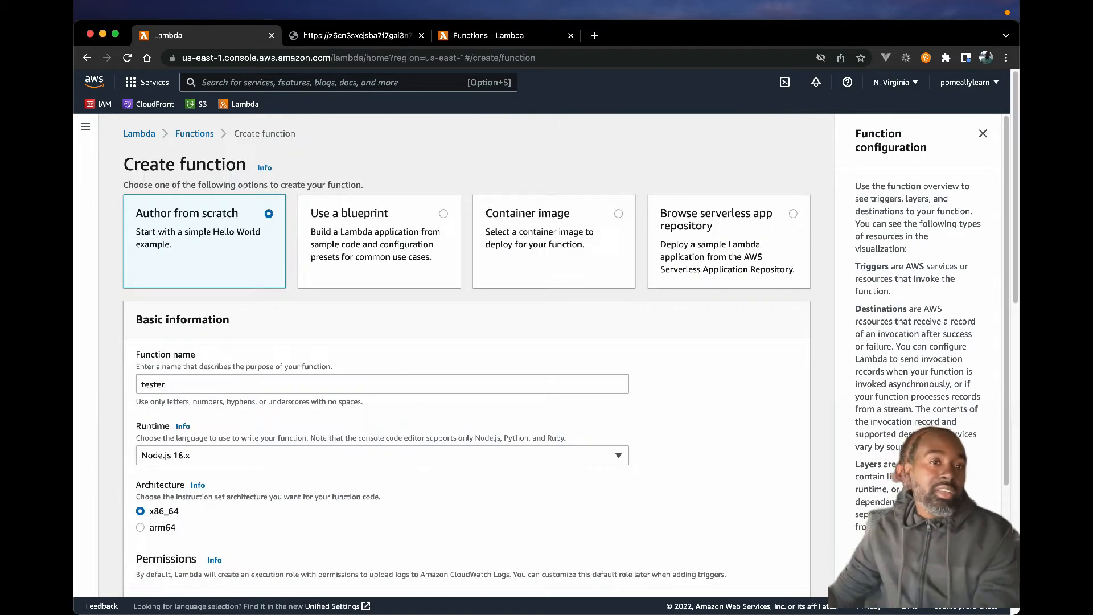
{"action": "left_click", "coordinate": [496, 35]}
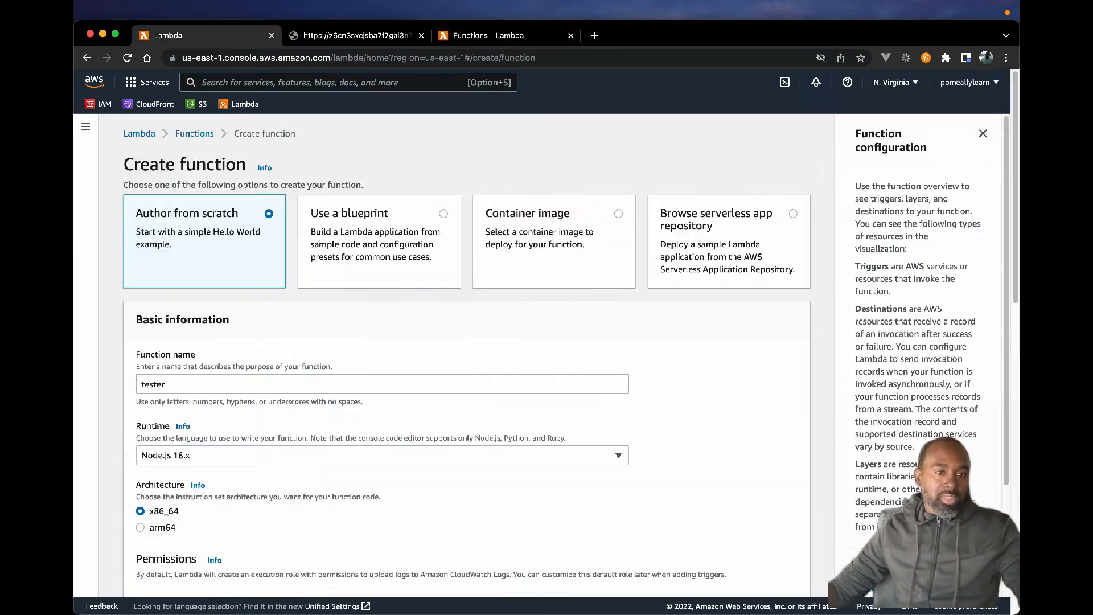
{"action": "scroll", "scroll_direction": "down", "scroll_amount": 3}
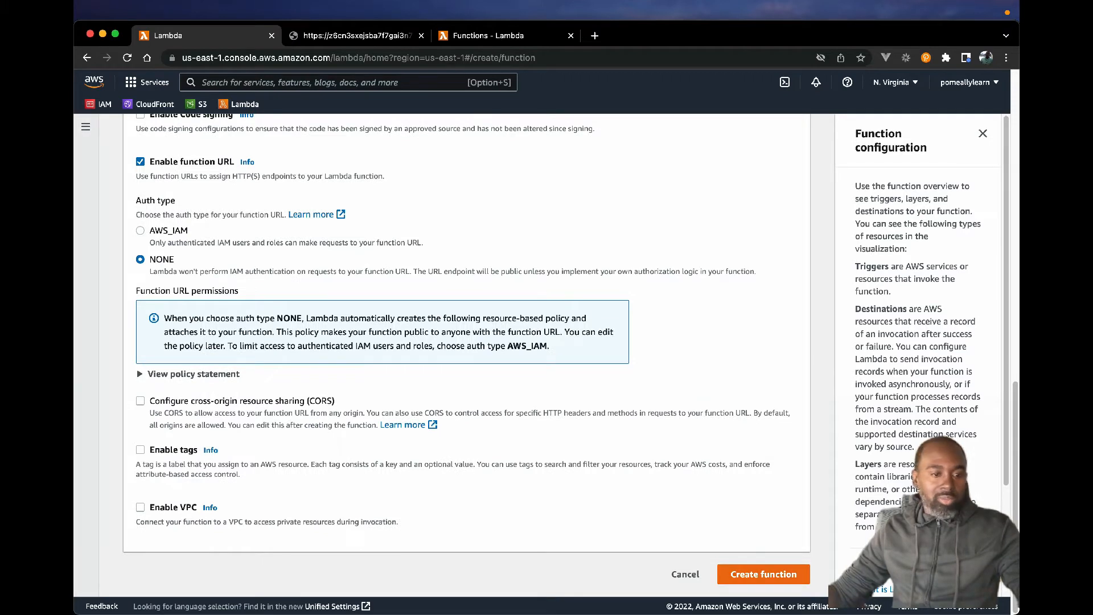
{"action": "left_click", "coordinate": [763, 574]}
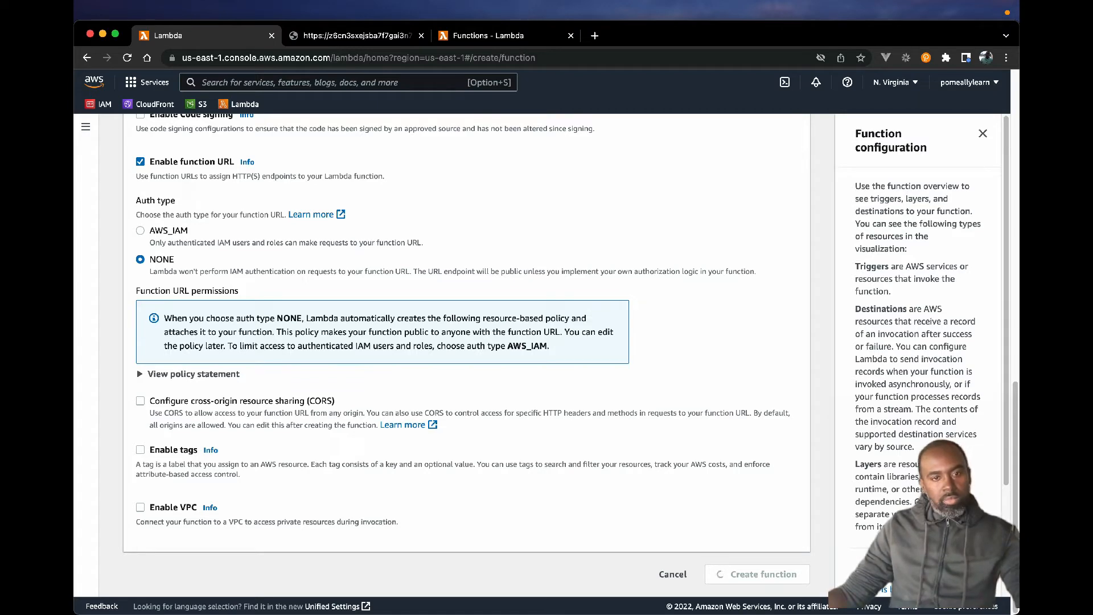
{"action": "left_click", "coordinate": [756, 574]}
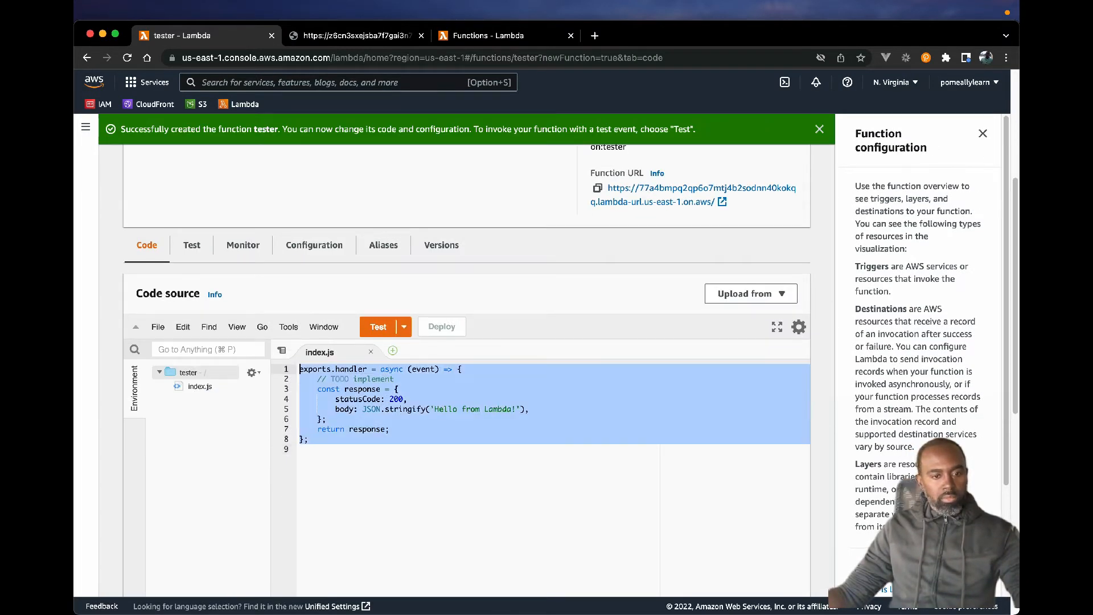
Replace 'Hello from Lambda!' with event in index.js and deploy the code.
{"action": "left_click", "coordinate": [436, 409]}
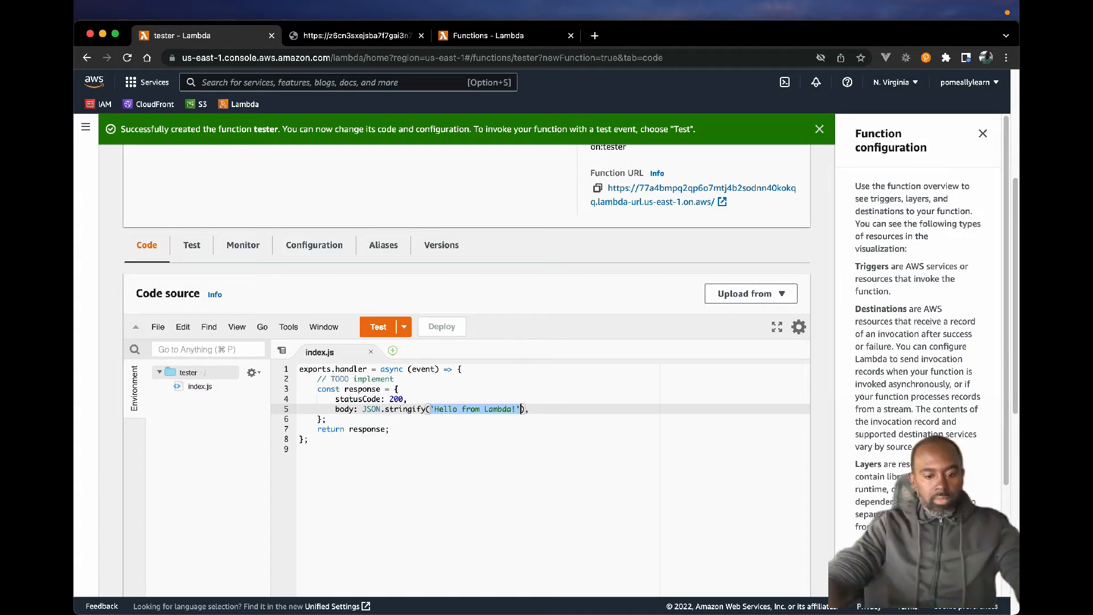
{"action": "type", "text": "event"}
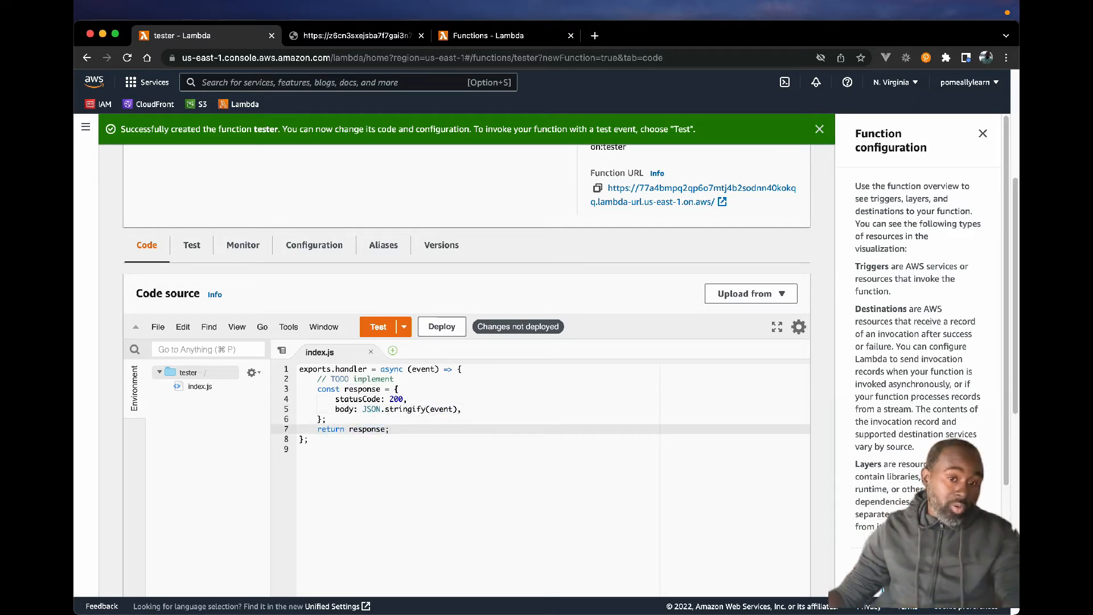
{"action": "left_click", "coordinate": [442, 327]}
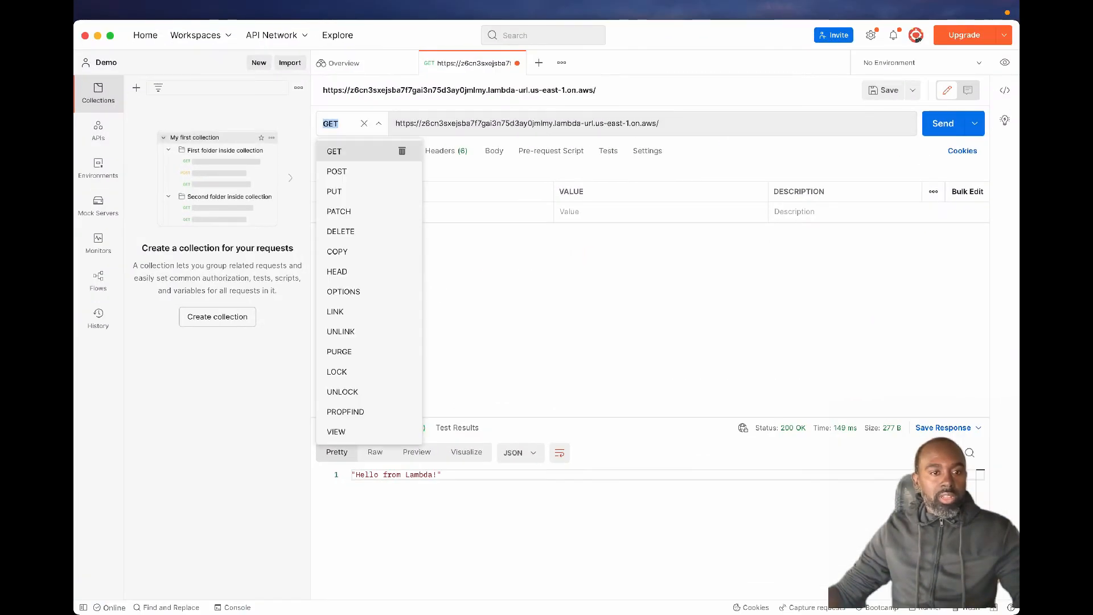
Make the request a POST with a raw body formatted as JSON.
{"action": "left_click", "coordinate": [338, 171]}
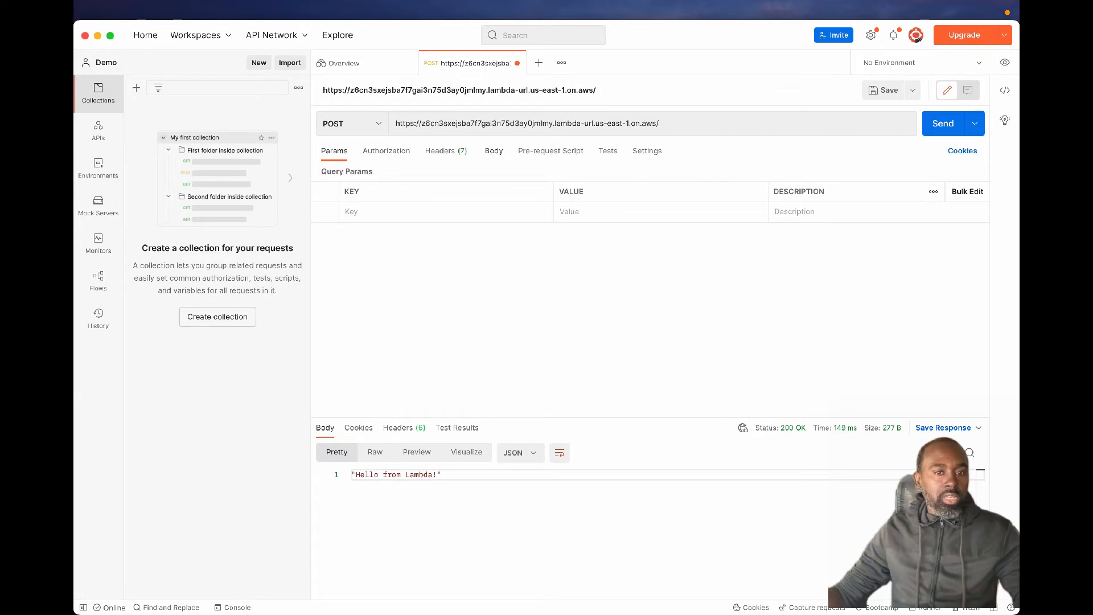
{"action": "left_click", "coordinate": [493, 150]}
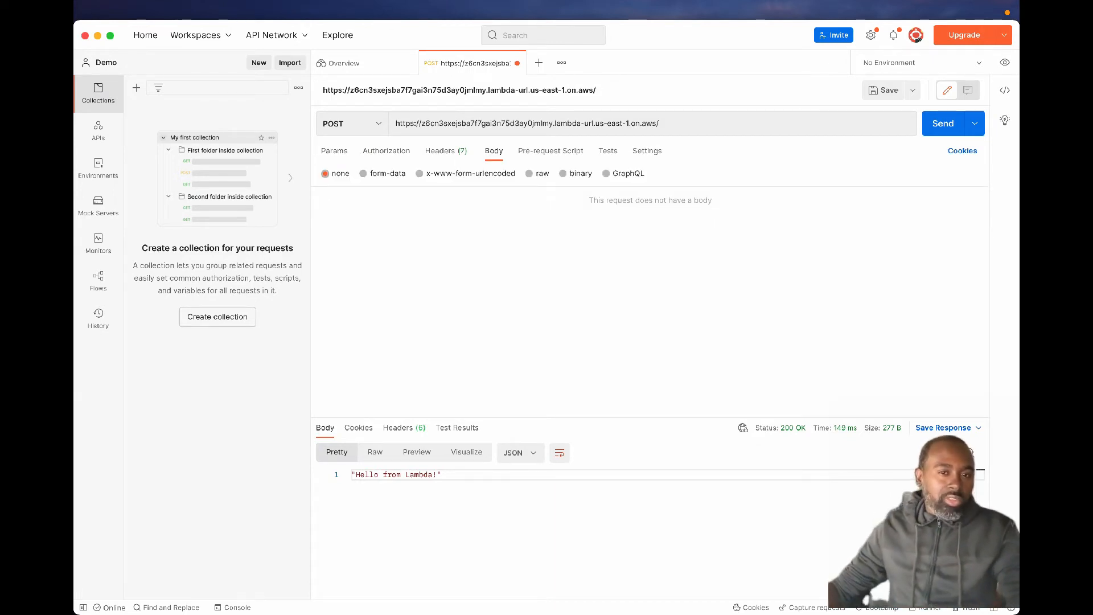
{"action": "left_click", "coordinate": [540, 173]}
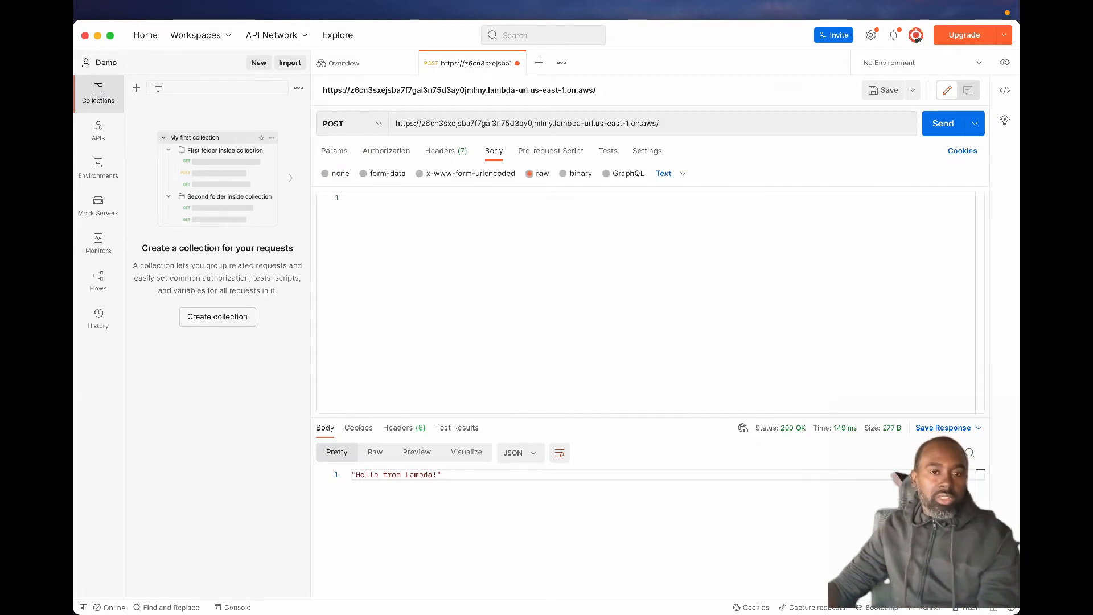
{"action": "left_click", "coordinate": [663, 173]}
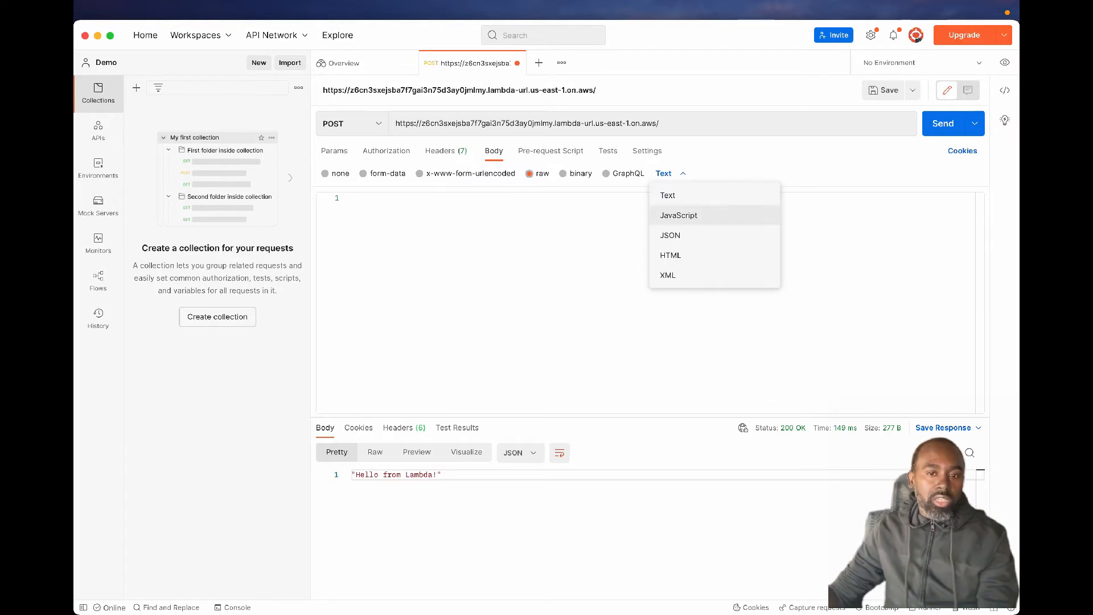
{"action": "left_click", "coordinate": [669, 235]}
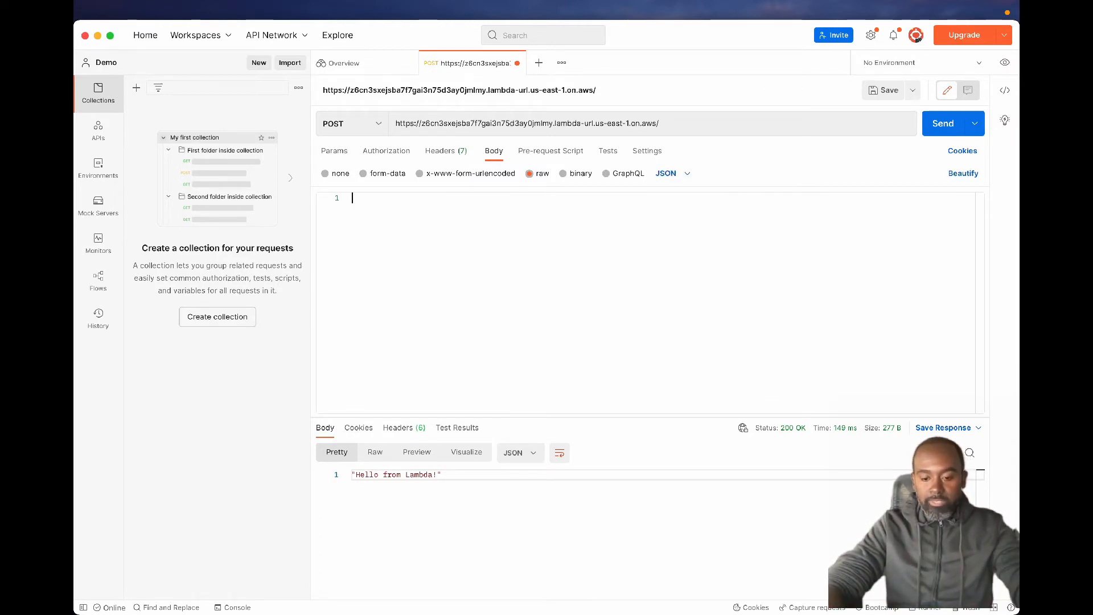
Write the JSON body with name "Demo" and App "Demo App".
{"action": "type", "text": "\"name\":"}
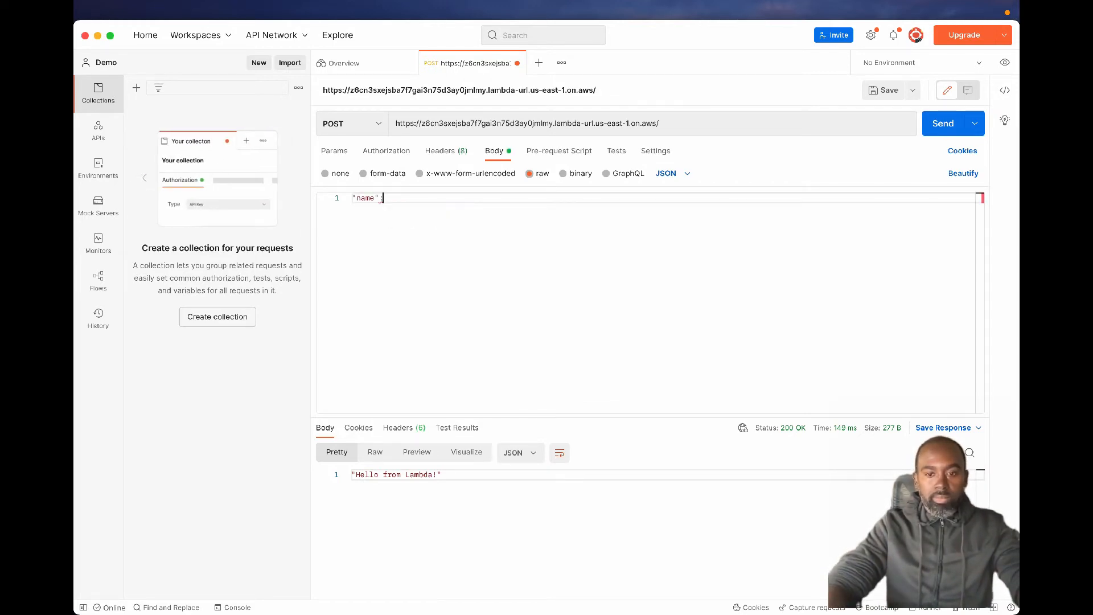
{"action": "type", "text": "\"Demo\""}
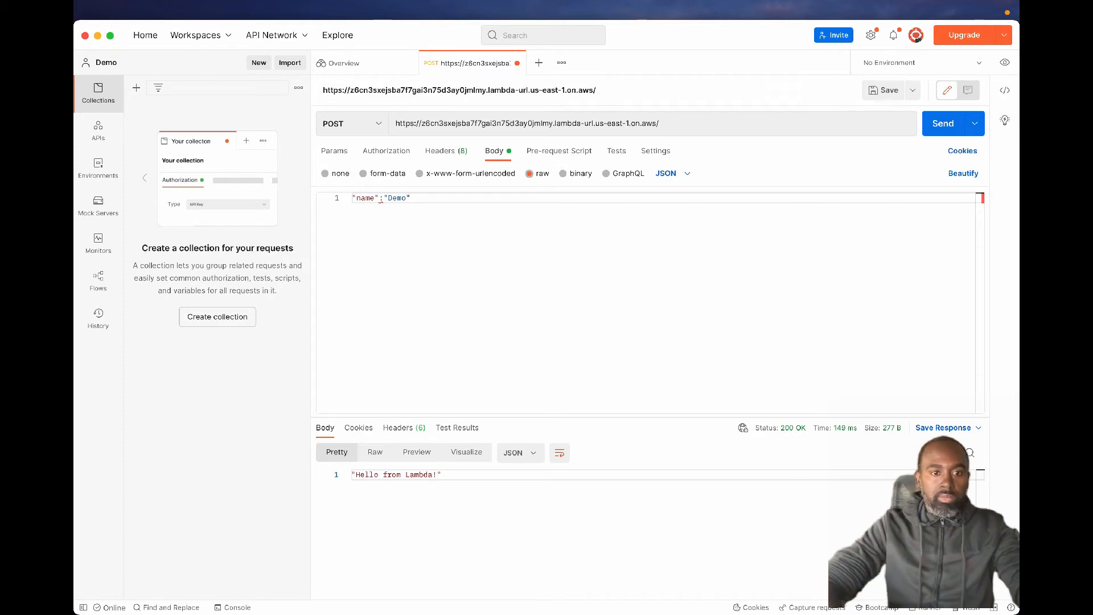
{"action": "type", "text": "{"}
{"action": "key", "text": "Return"}
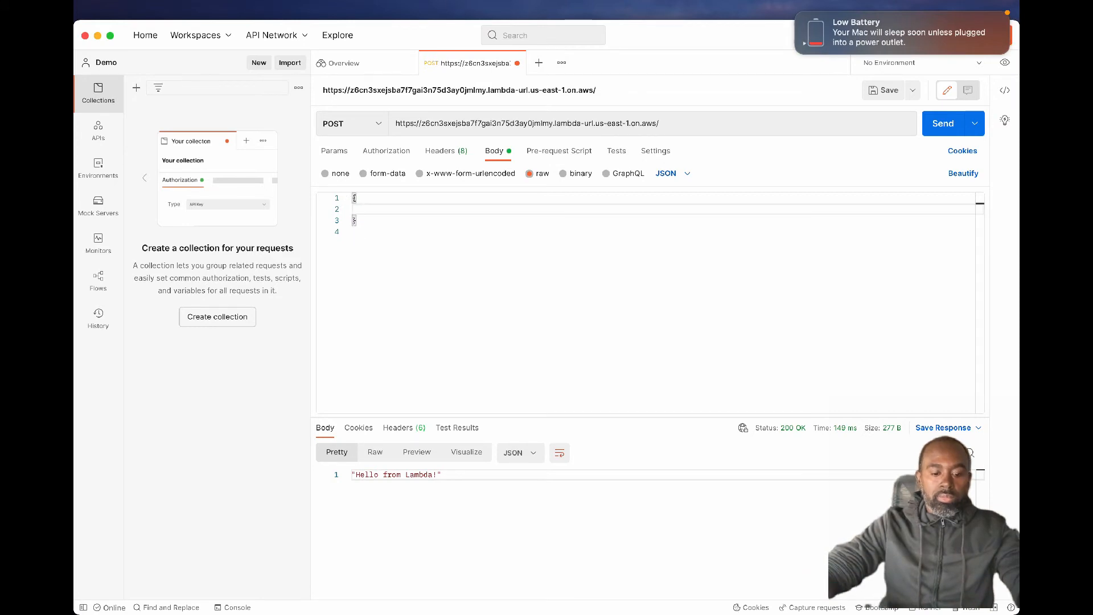
{"action": "type", "text": "\"name\": \"Demo\","}
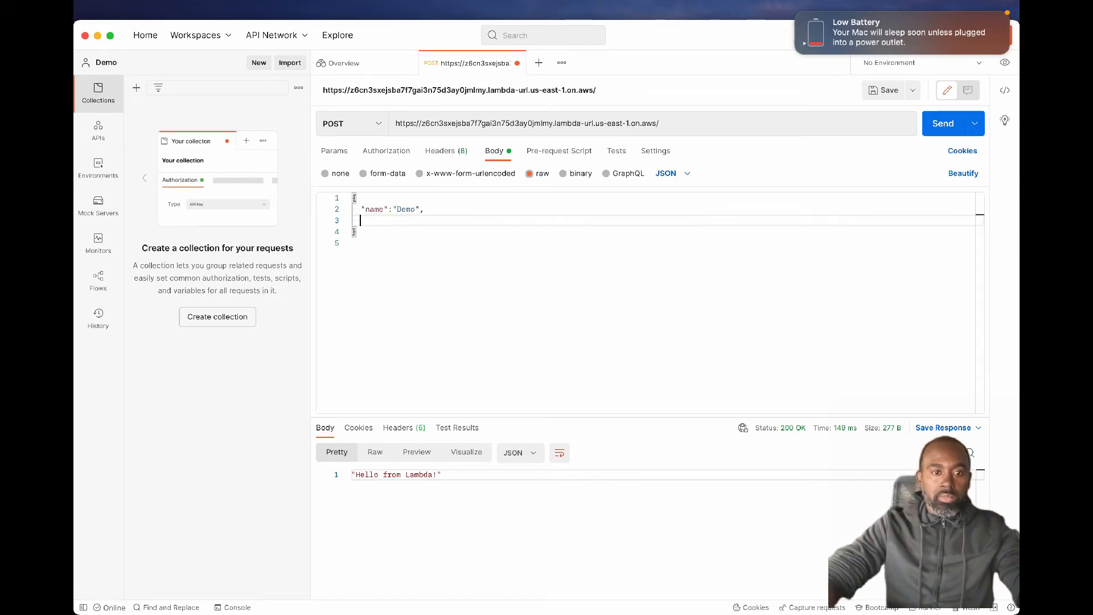
{"action": "type", "text": "\""}
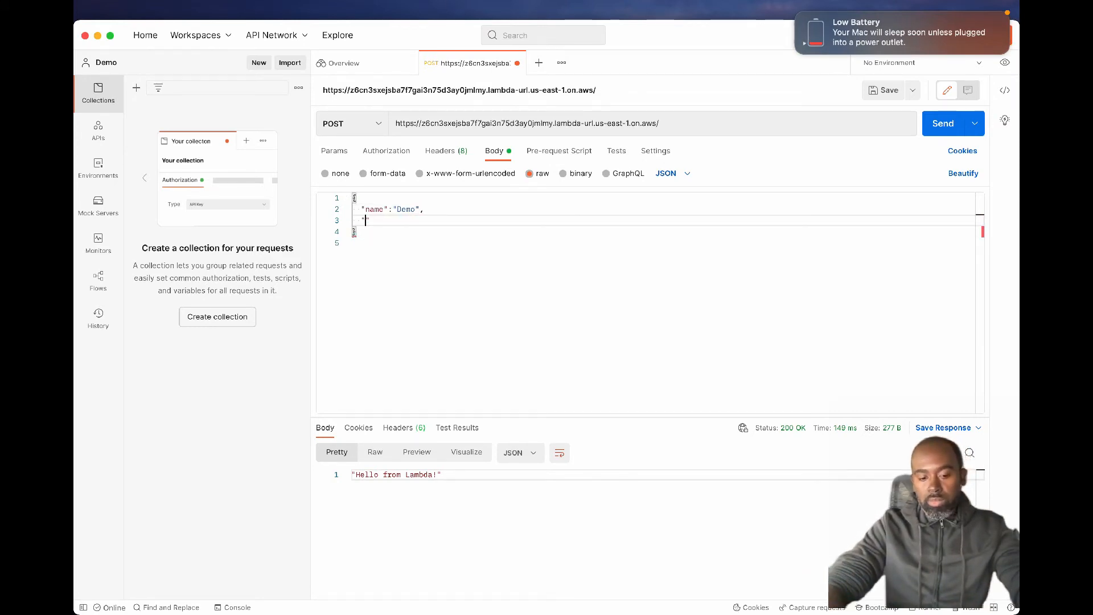
{"action": "type", "text": "\"App\""}
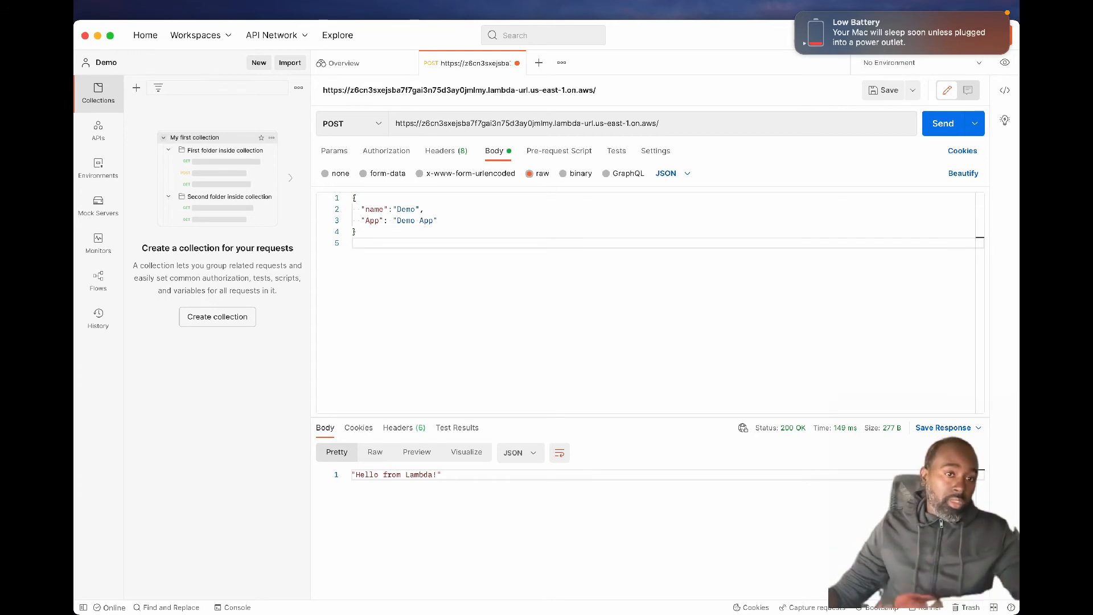
Send once, then copy the tester function's public URL from its Function URL settings.
{"action": "left_click", "coordinate": [943, 123]}
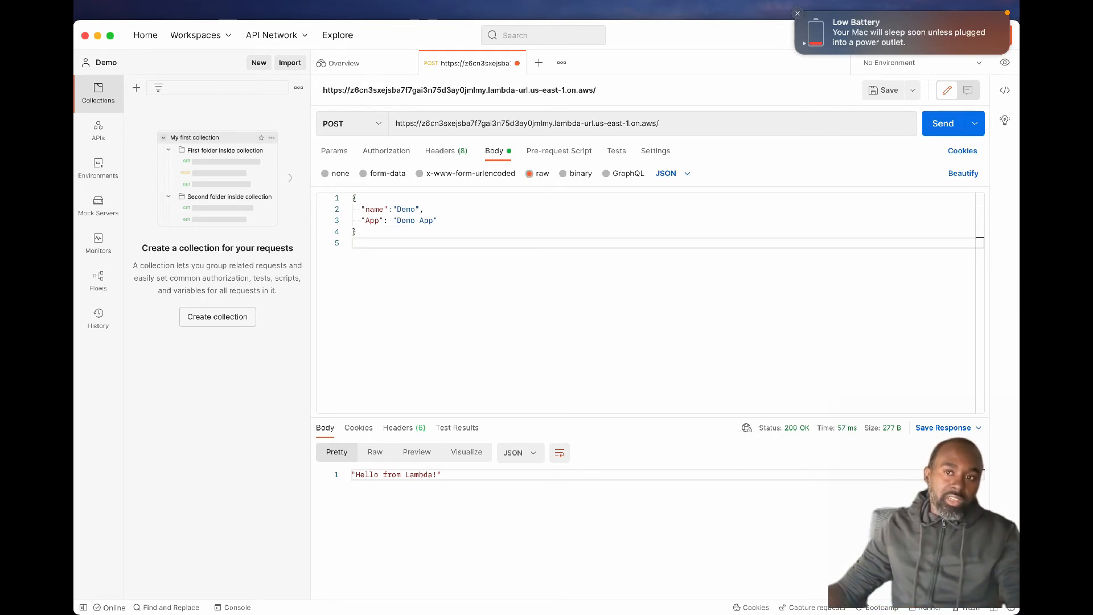
{"action": "left_click", "coordinate": [798, 14]}
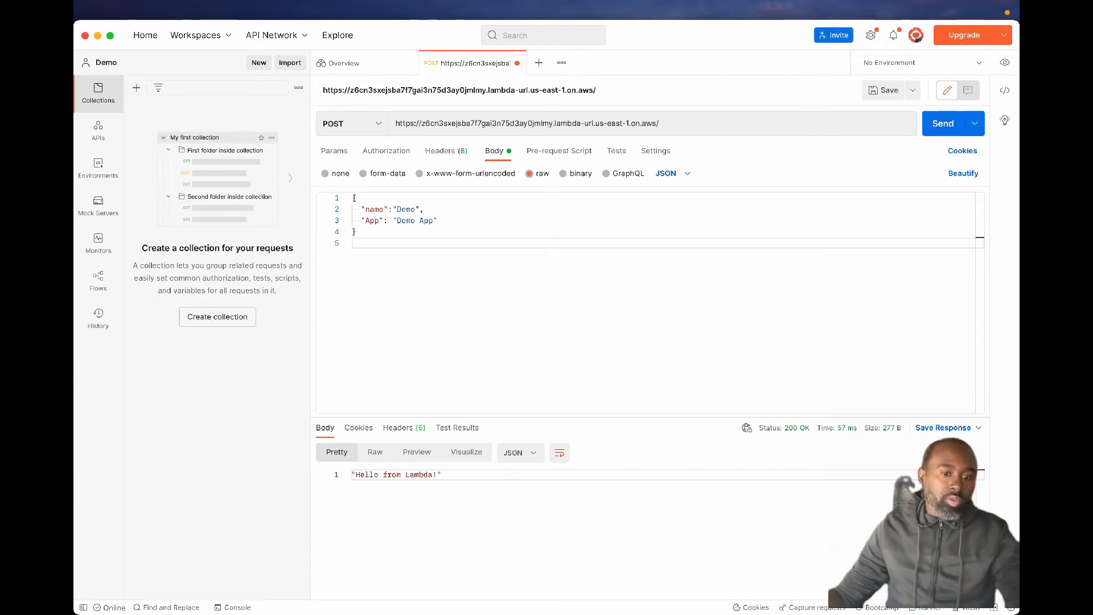
{"action": "double_click", "coordinate": [395, 475]}
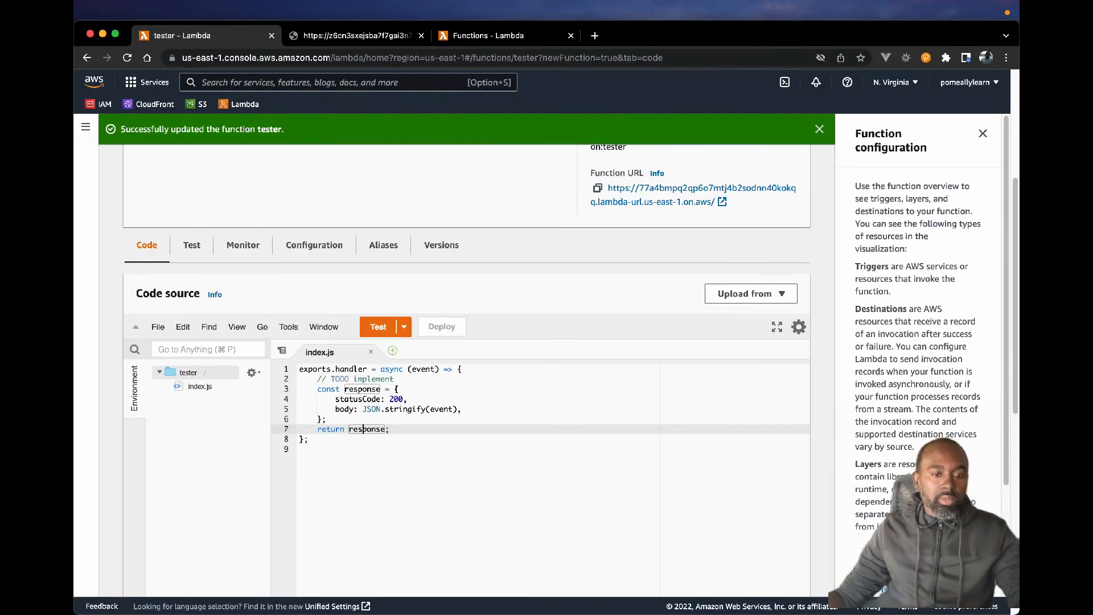
{"action": "left_click", "coordinate": [314, 245]}
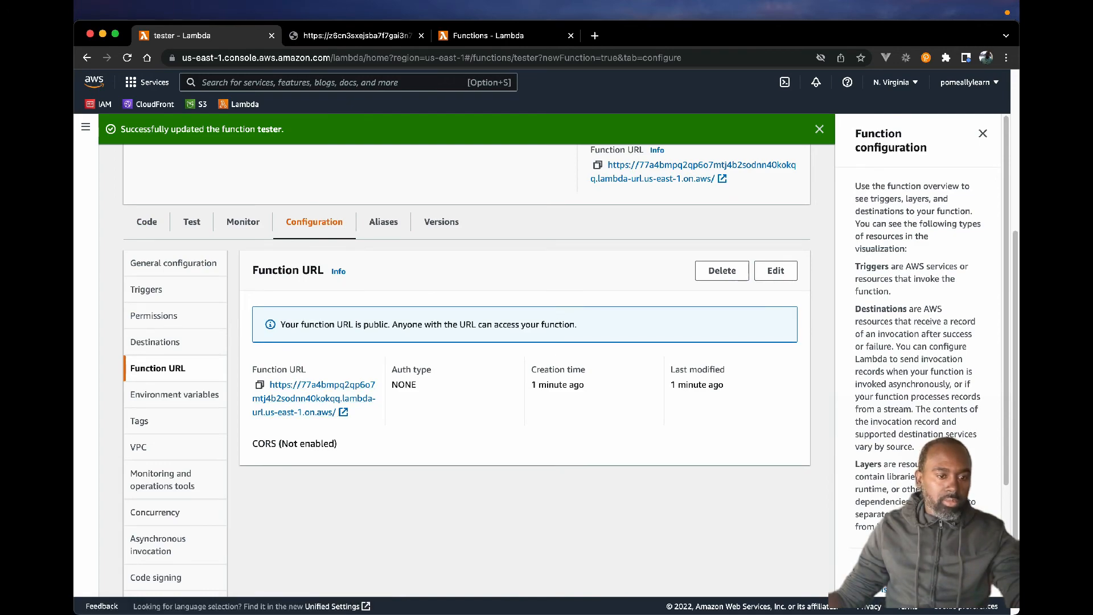
{"action": "left_click", "coordinate": [355, 35]}
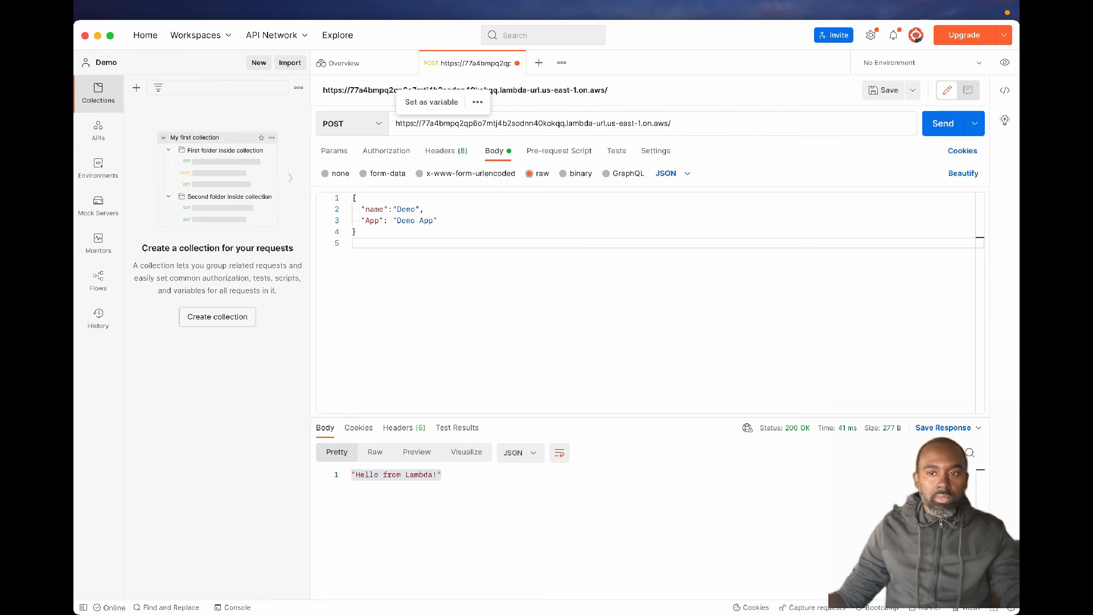
Send the POST to tester and select the echoed JSON body in the 200 OK response.
{"action": "left_click", "coordinate": [943, 123]}
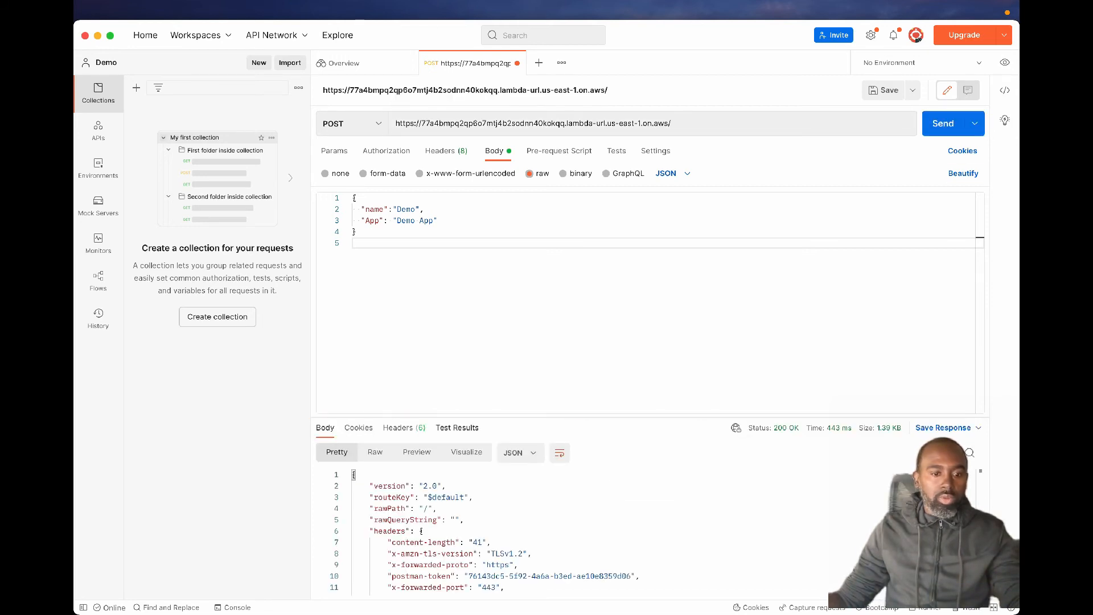
{"action": "scroll", "scroll_direction": "down", "scroll_amount": 3}
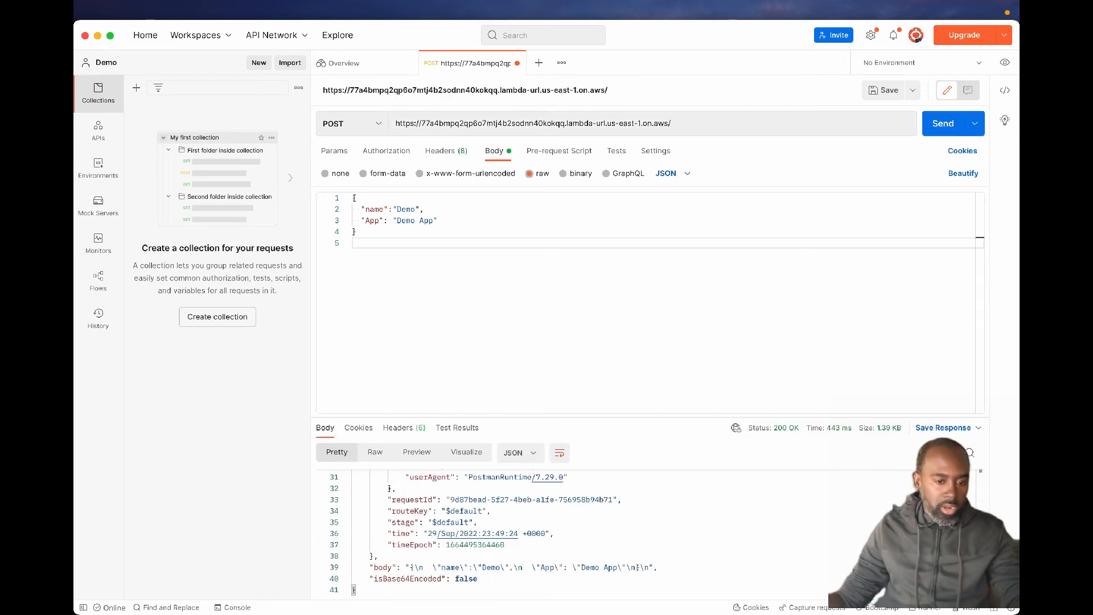
{"action": "double_click", "coordinate": [489, 567]}
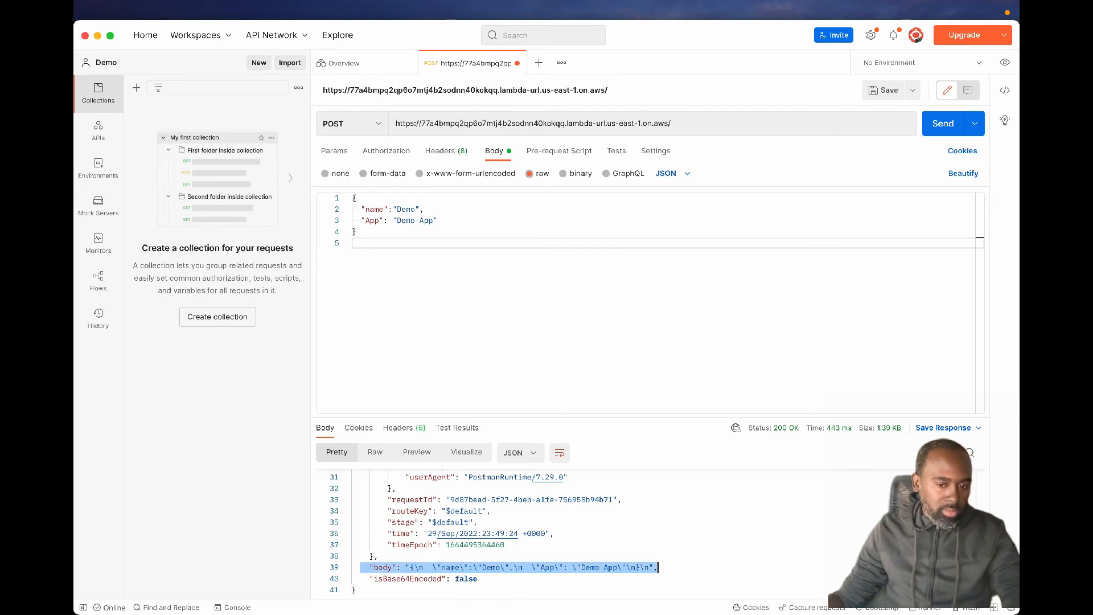